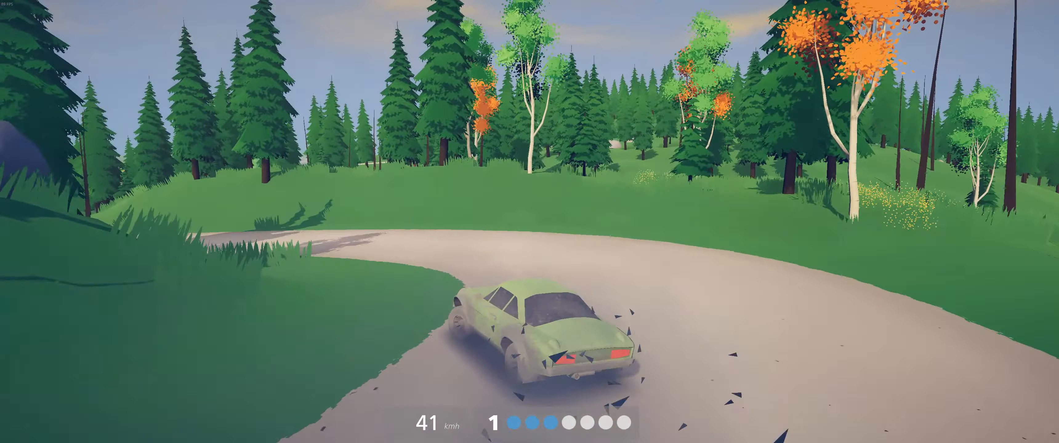
pyautogui.press('w')
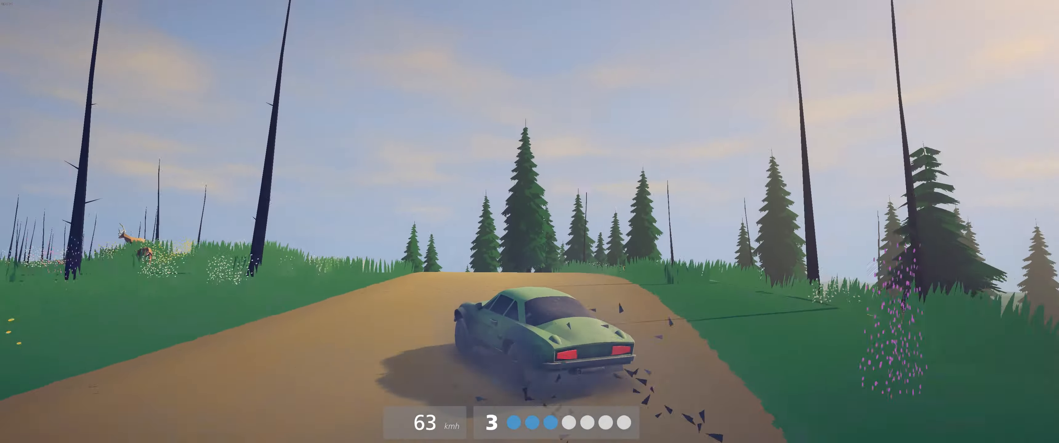
pyautogui.press('w')
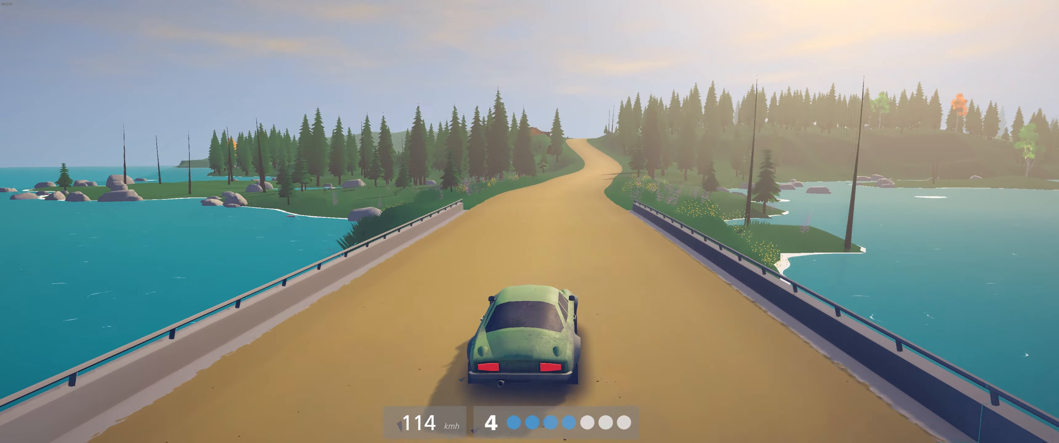
pyautogui.press('w')
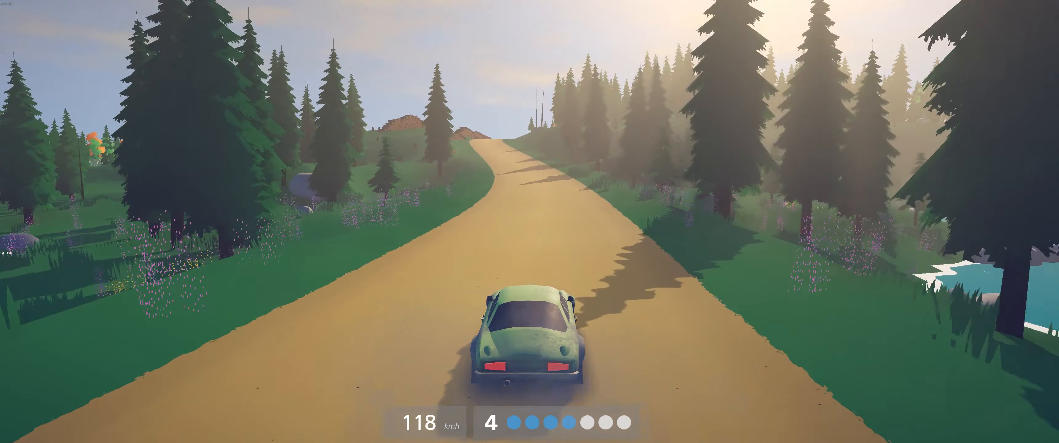